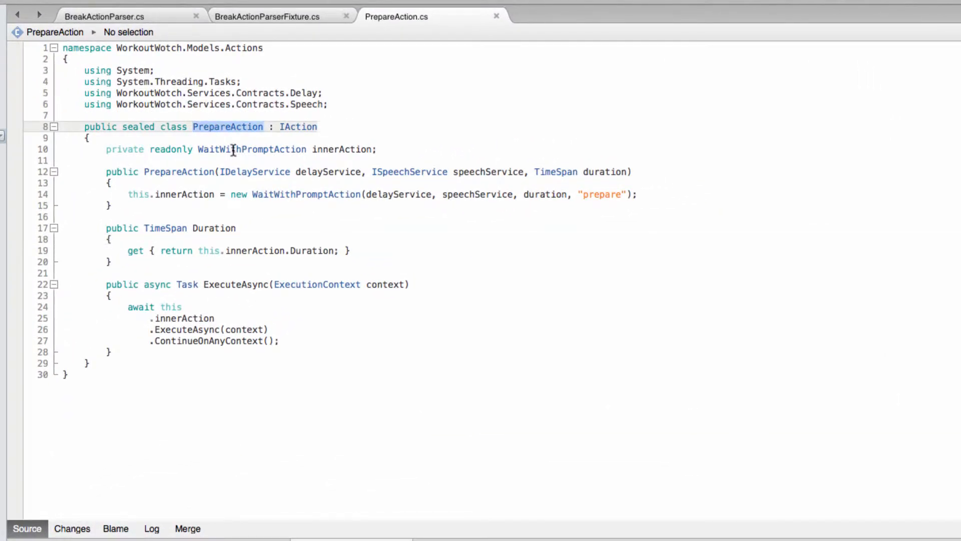
Step: Bring up BreakActionParser.cs and the Add options for the Parsers folder
click(90, 136)
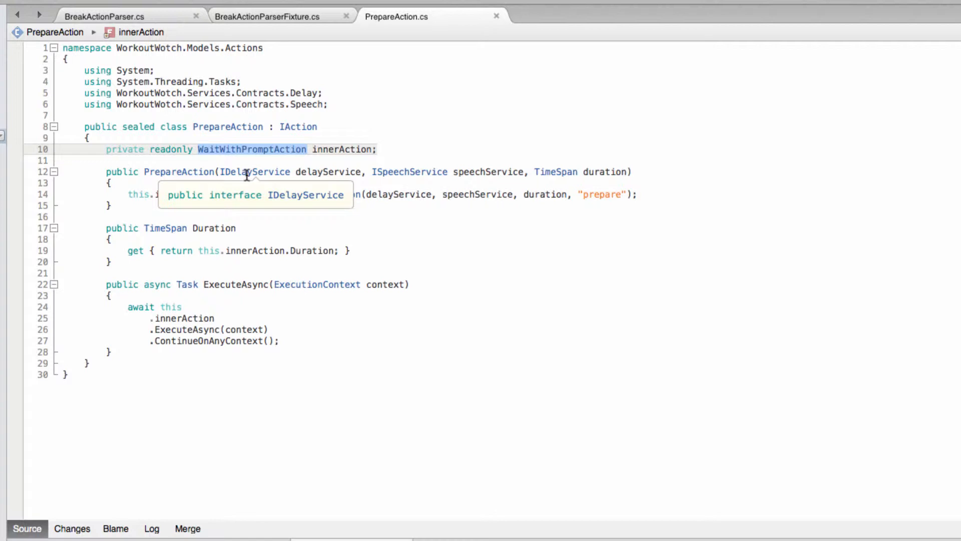
mouse_move(245, 126)
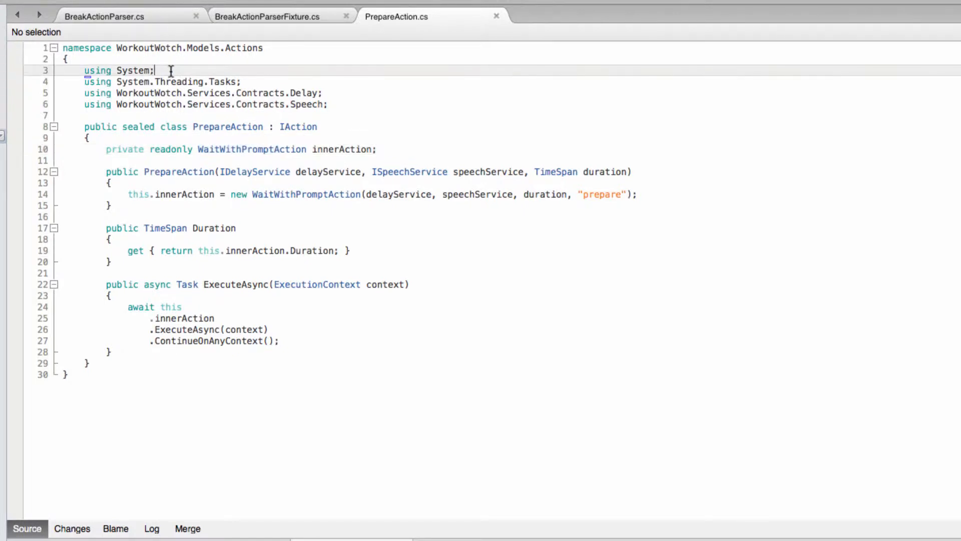
mouse_move(150, 25)
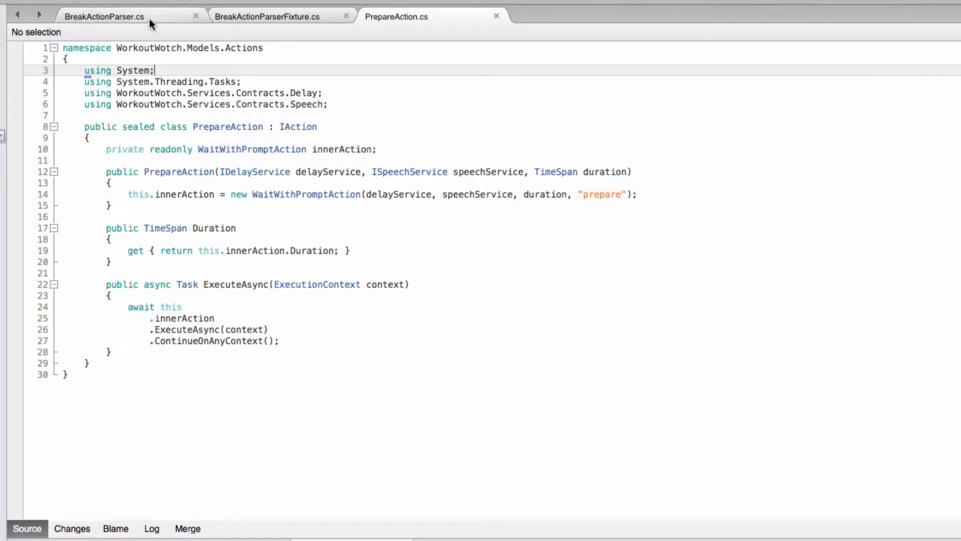
click(104, 16)
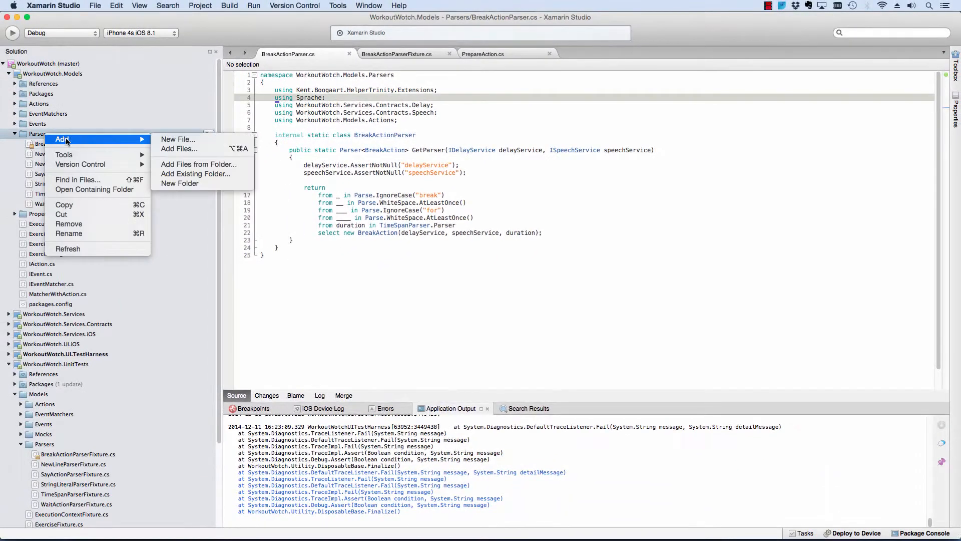
Step: Create the empty PrepareActionParser class file in Parsers and switch to it
click(178, 140)
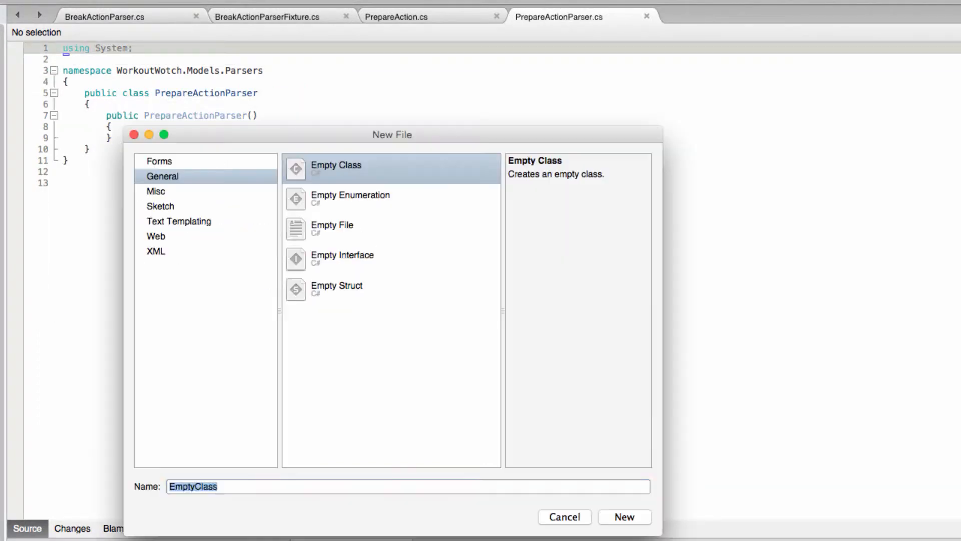
click(624, 516)
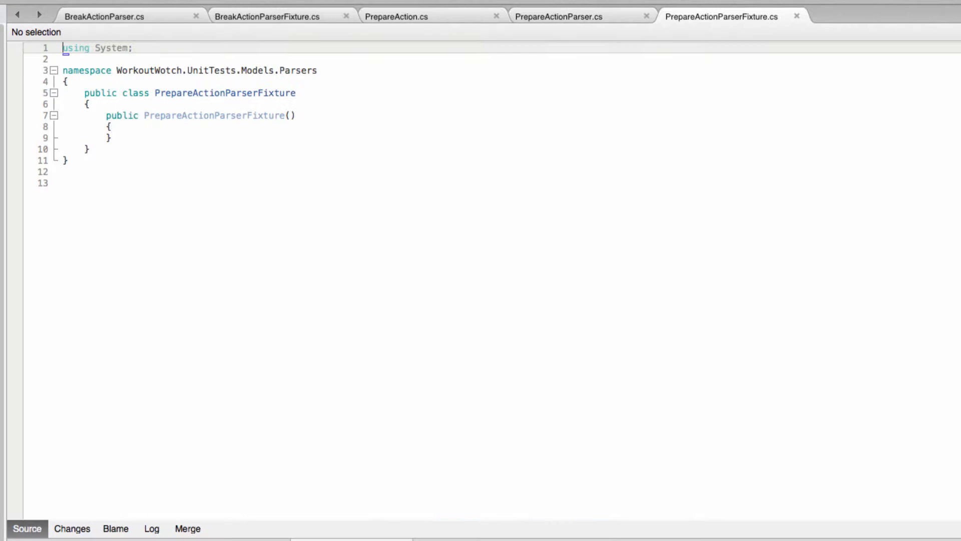
click(557, 16)
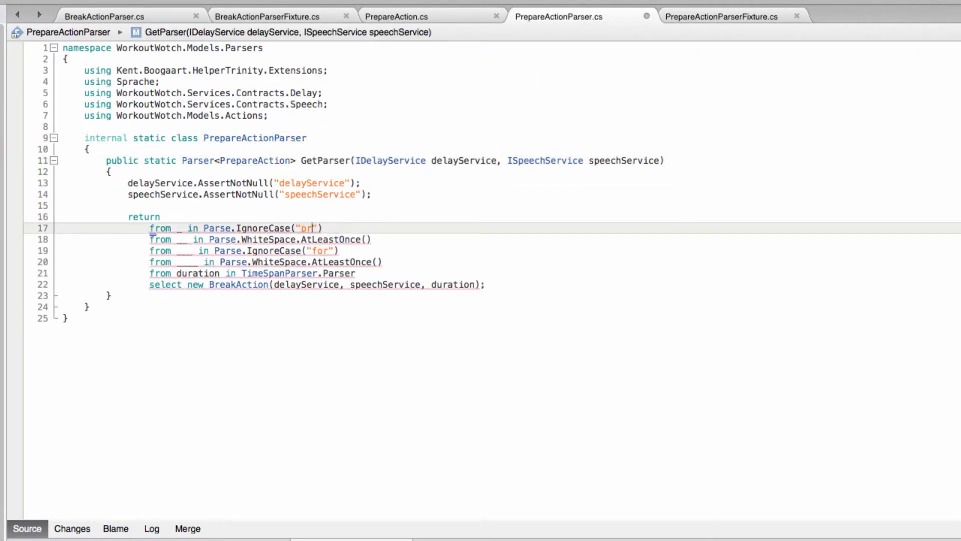
Step: Copy BreakActionParserFixture tests into PrepareActionParserFixture, renaming to PrepareActionParser
click(268, 16)
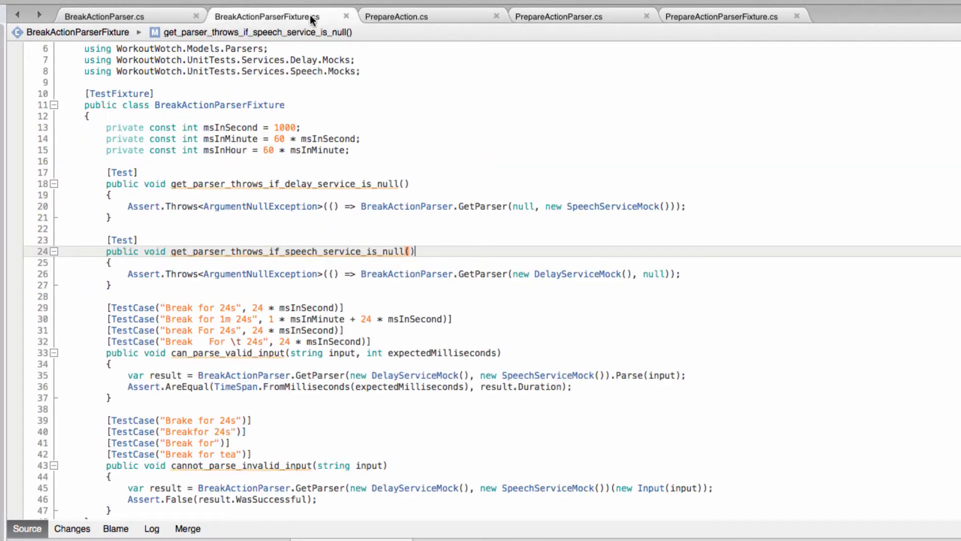
click(721, 16)
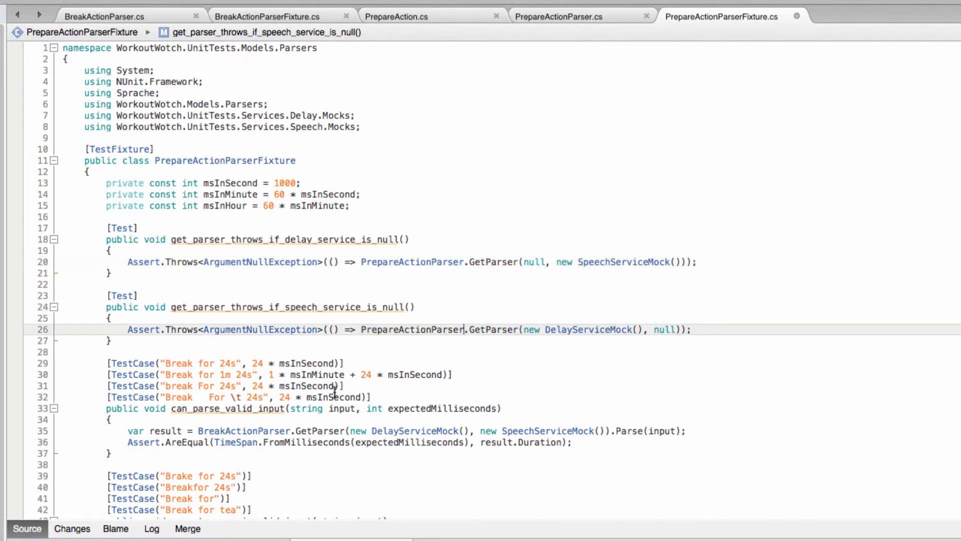
Step: Change TestCase strings to 'Prepare' and all parser references to PrepareActionParser
scroll(down, 3)
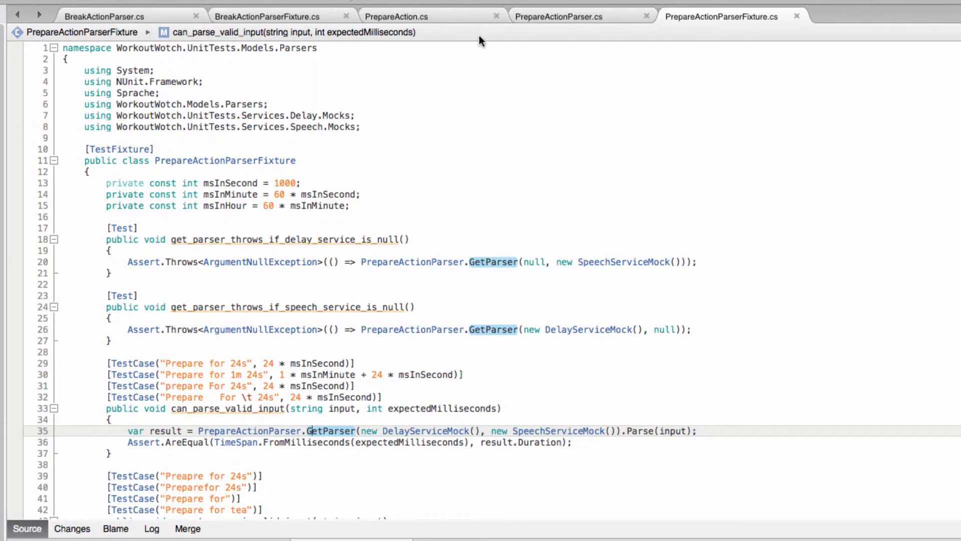
scroll(down, 3)
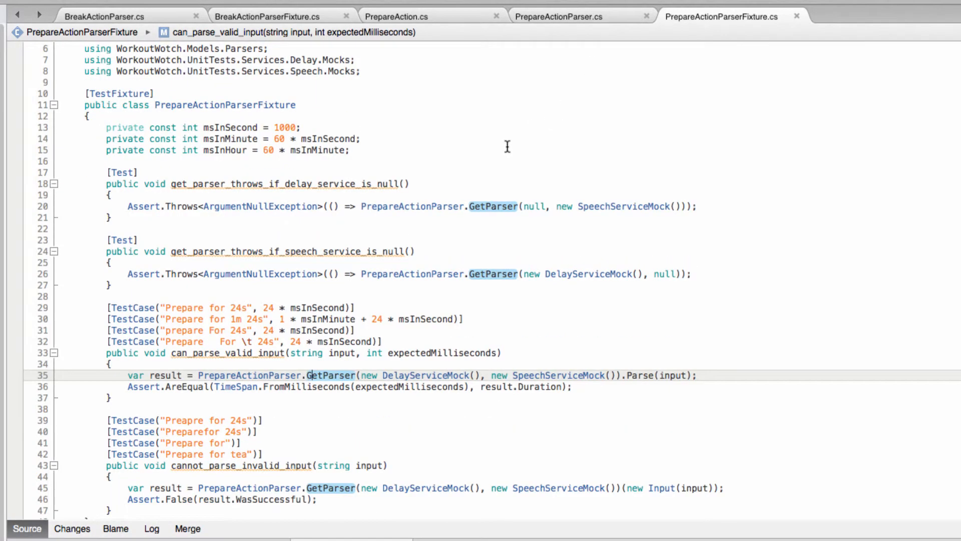
scroll(down, 3)
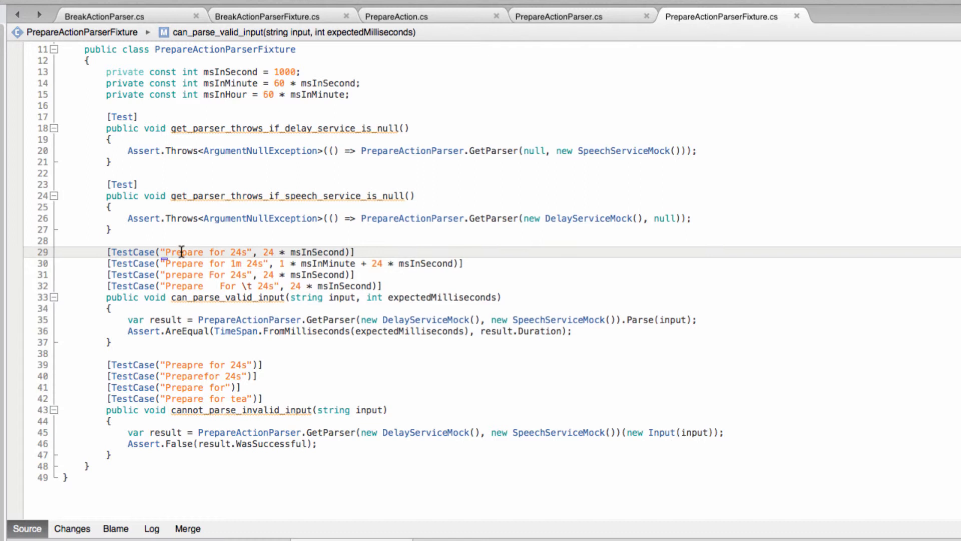
double_click(182, 252)
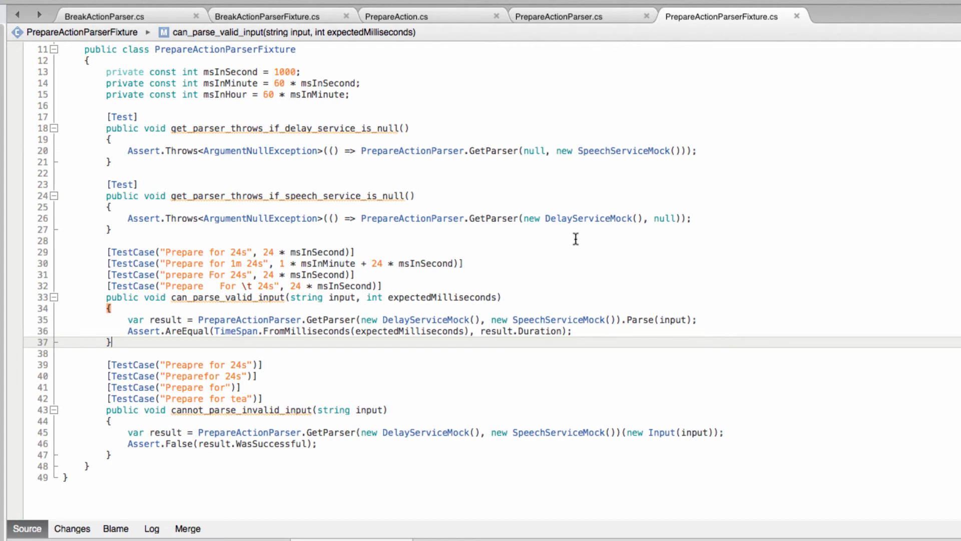
mouse_move(688, 204)
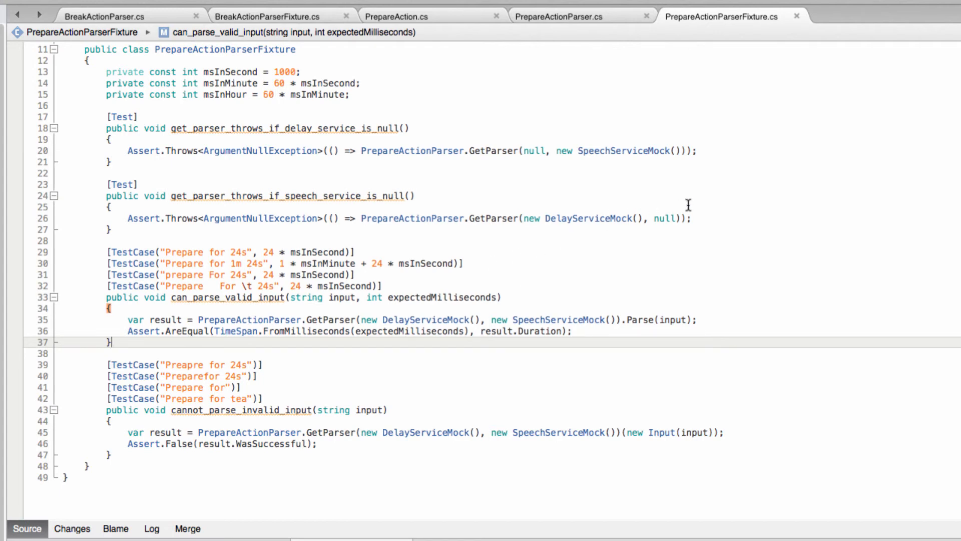
mouse_move(760, 159)
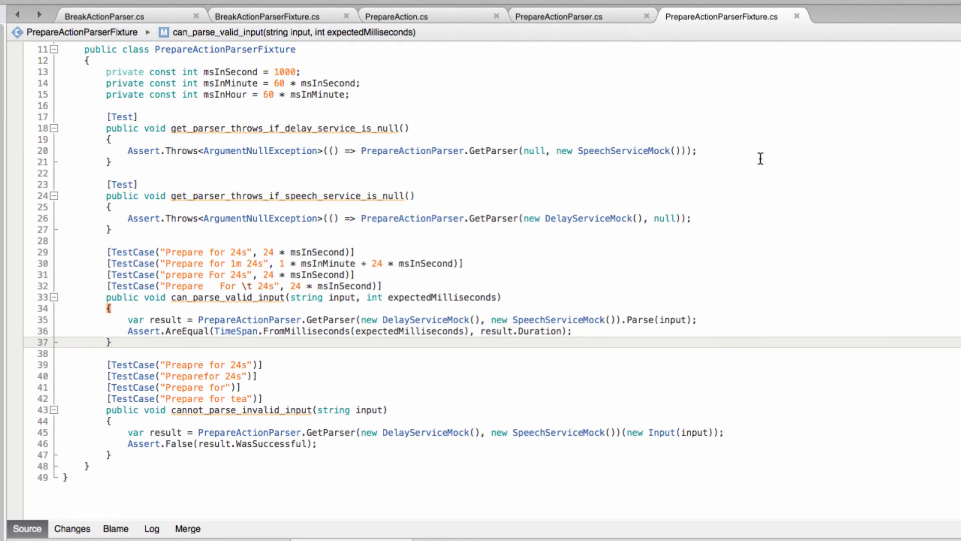